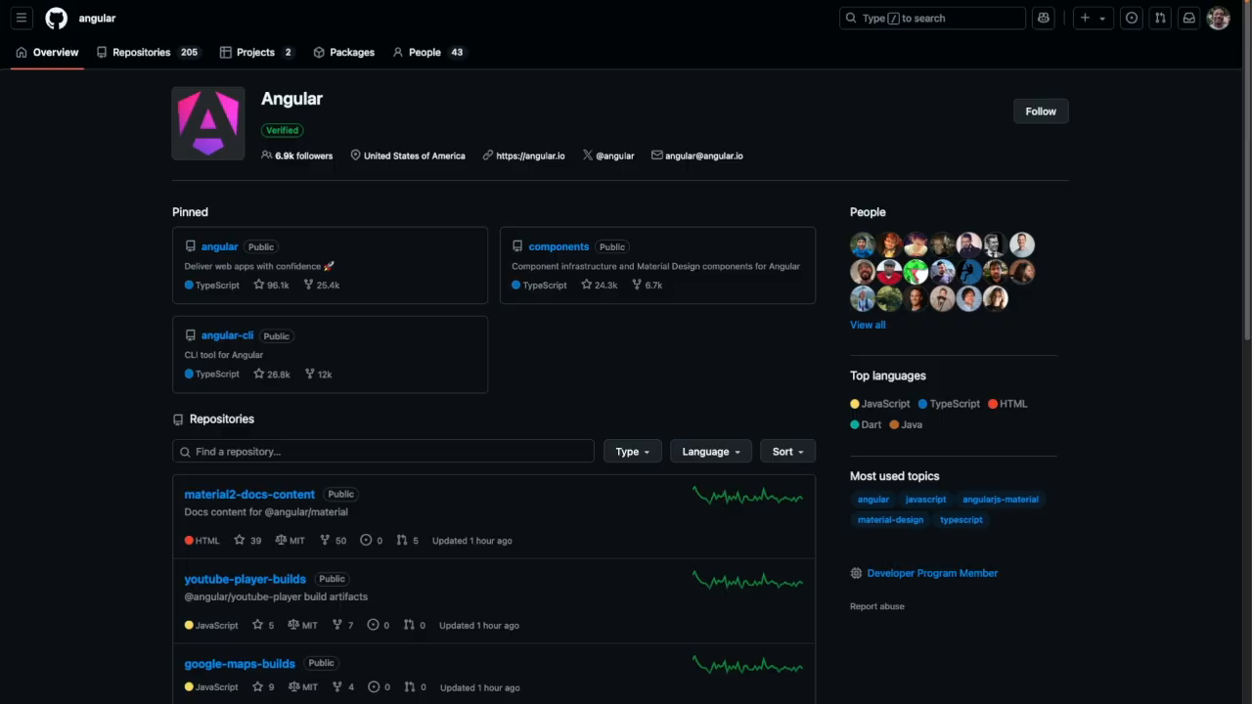
# Step: Filter the Angular org's repositories by 'builds' to find the build-artifact repos
pyautogui.scroll(-3)
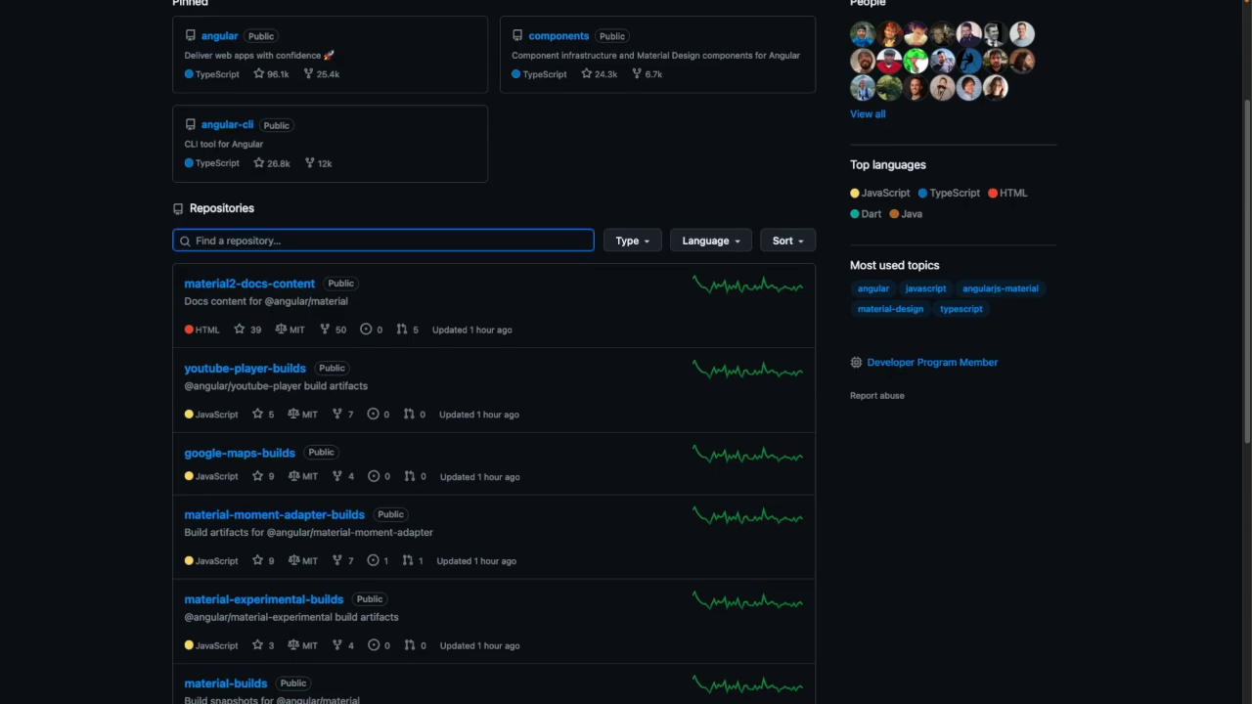
pyautogui.write('builds"')
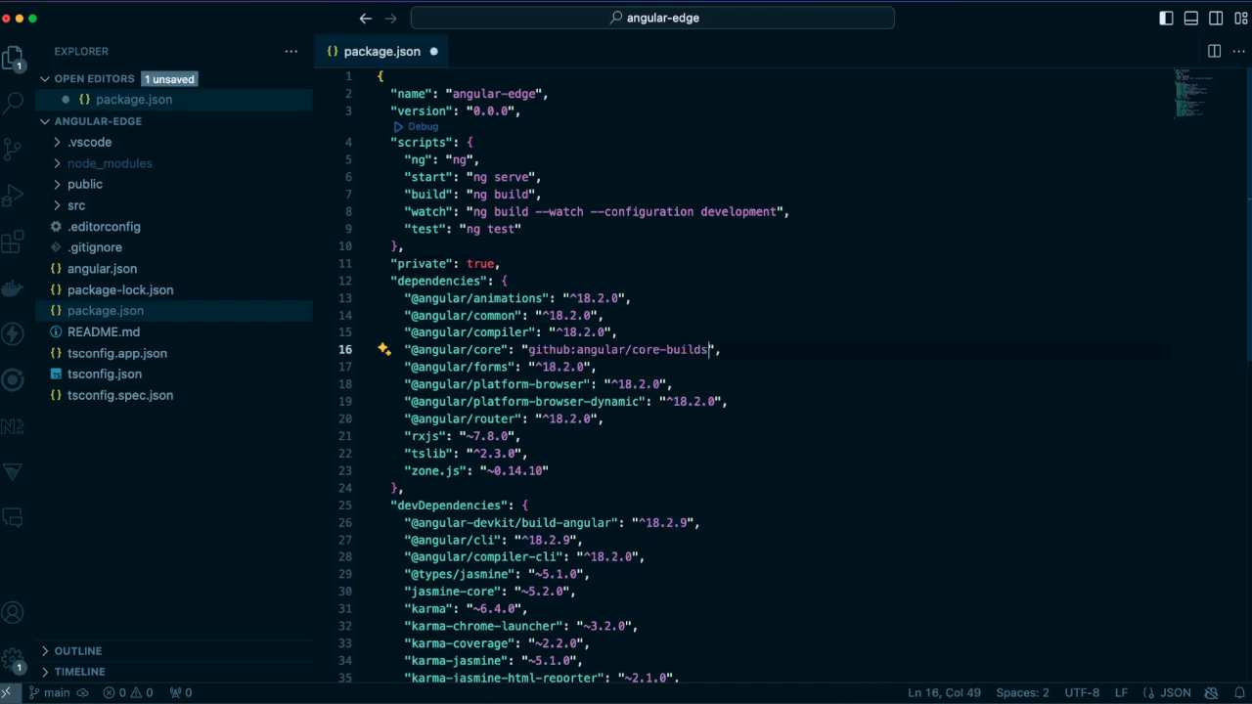
pyautogui.write(',')
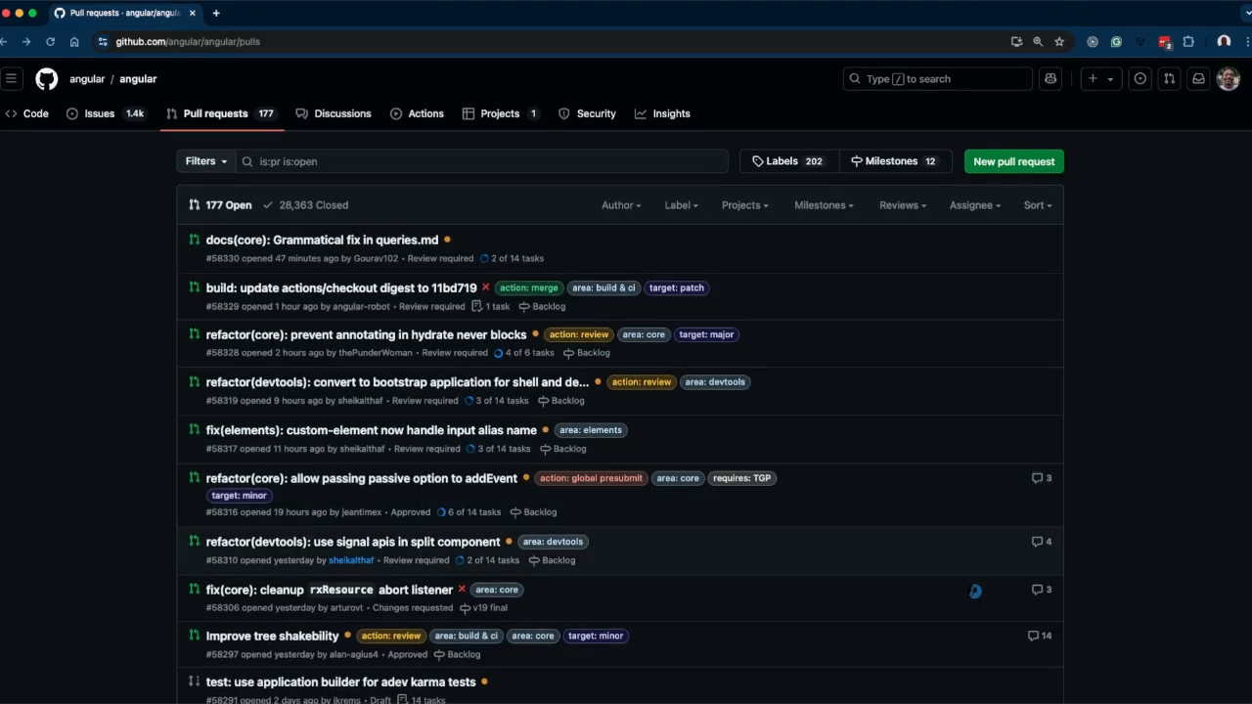
# Step: View PR #58306 'fix(core): cleanup rxResource abort listener' down to its checks list
pyautogui.click(325, 589)
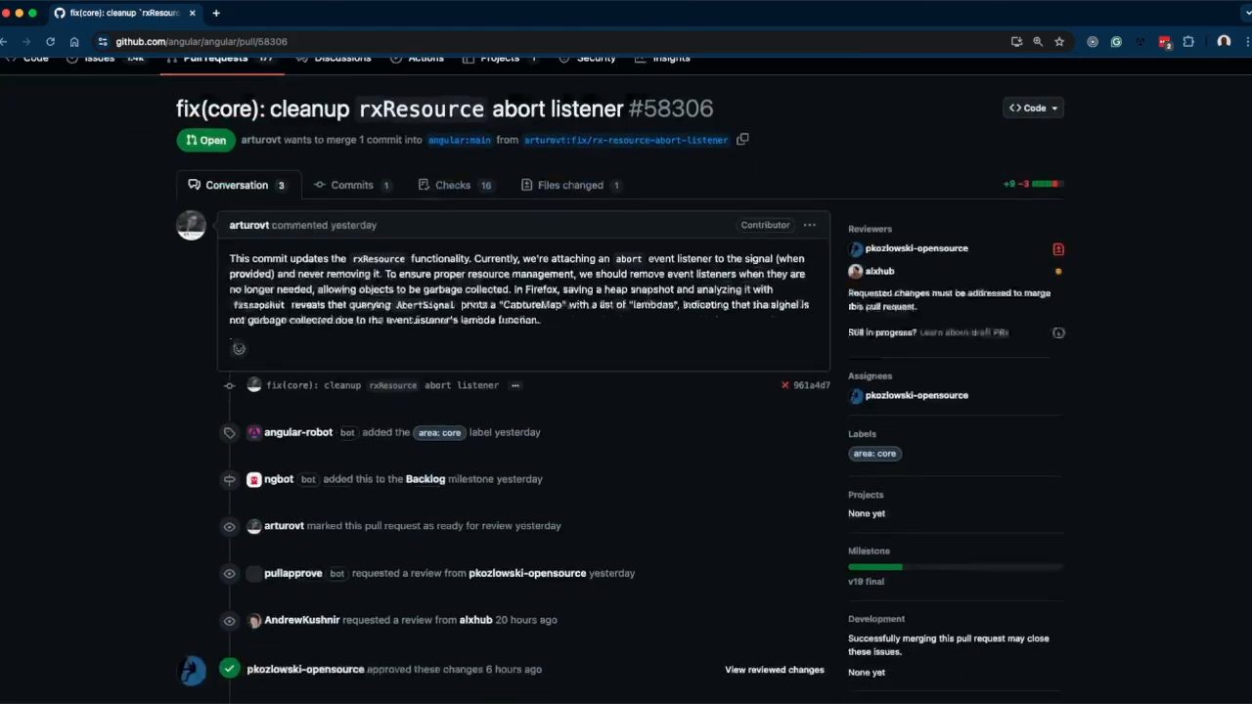
pyautogui.scroll(-3)
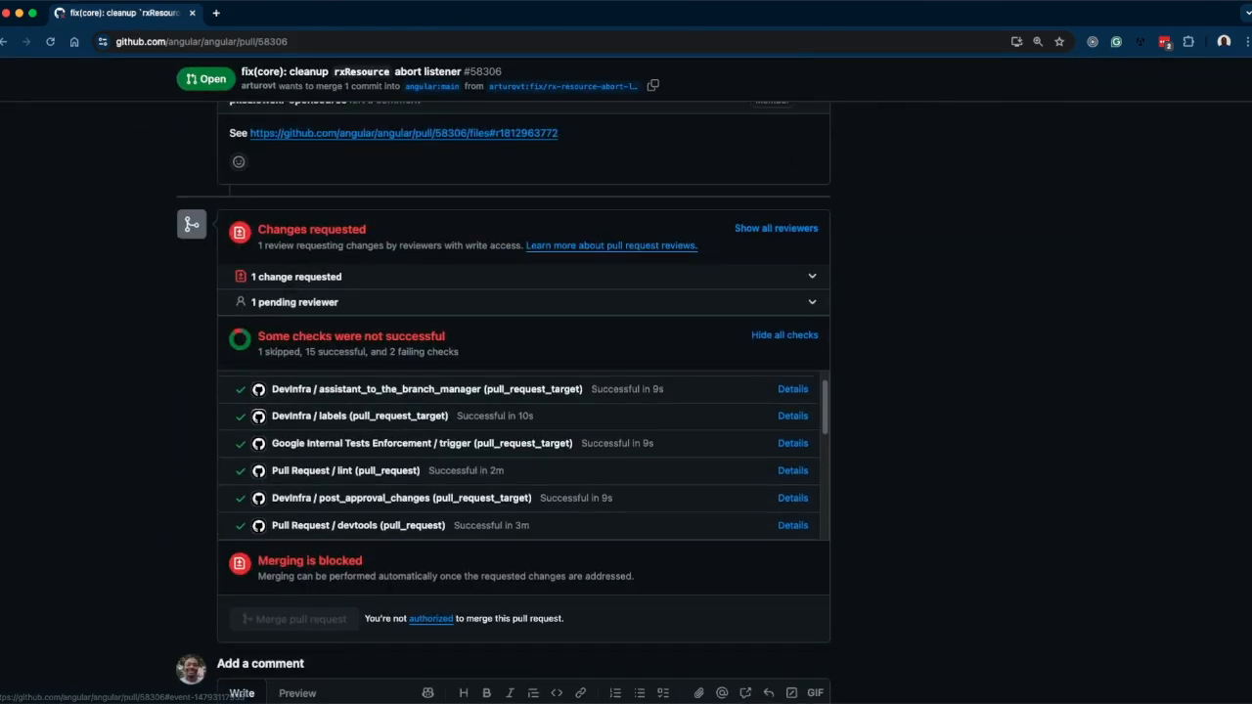
pyautogui.scroll(-3)
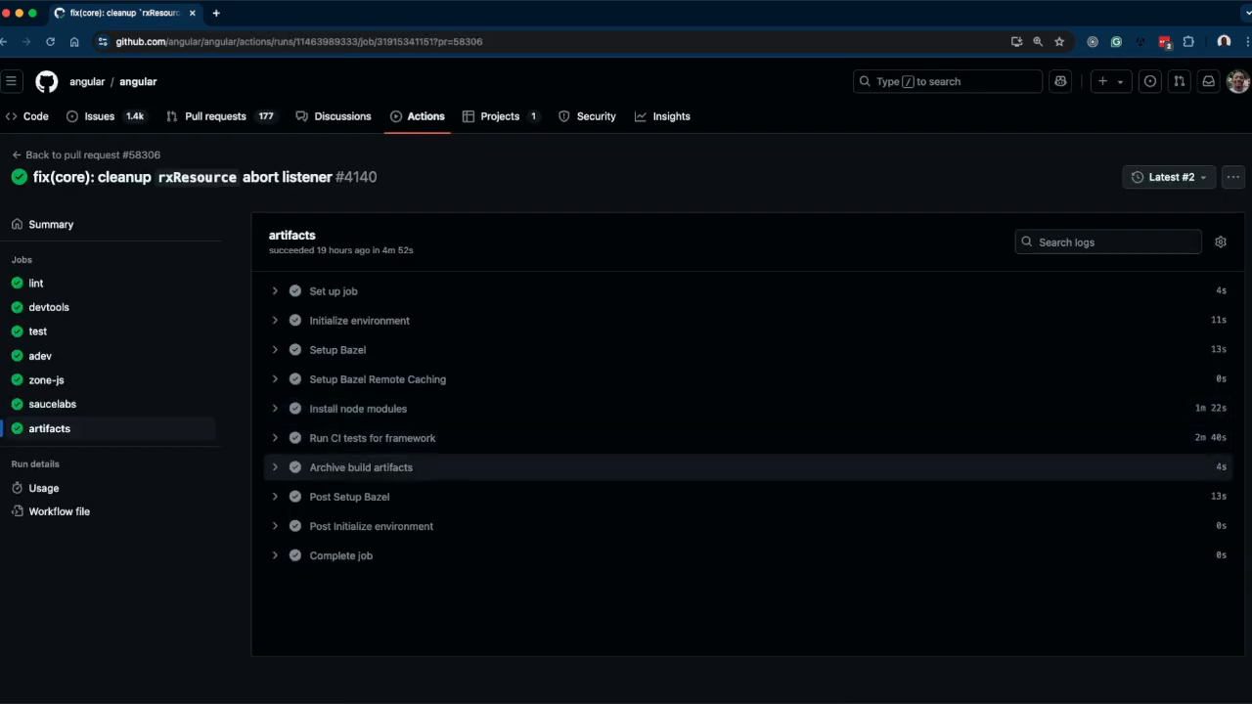
# Step: From the Archive build artifacts log, download pr-artifacts-58306.zip into leading-edge-angular
pyautogui.click(360, 465)
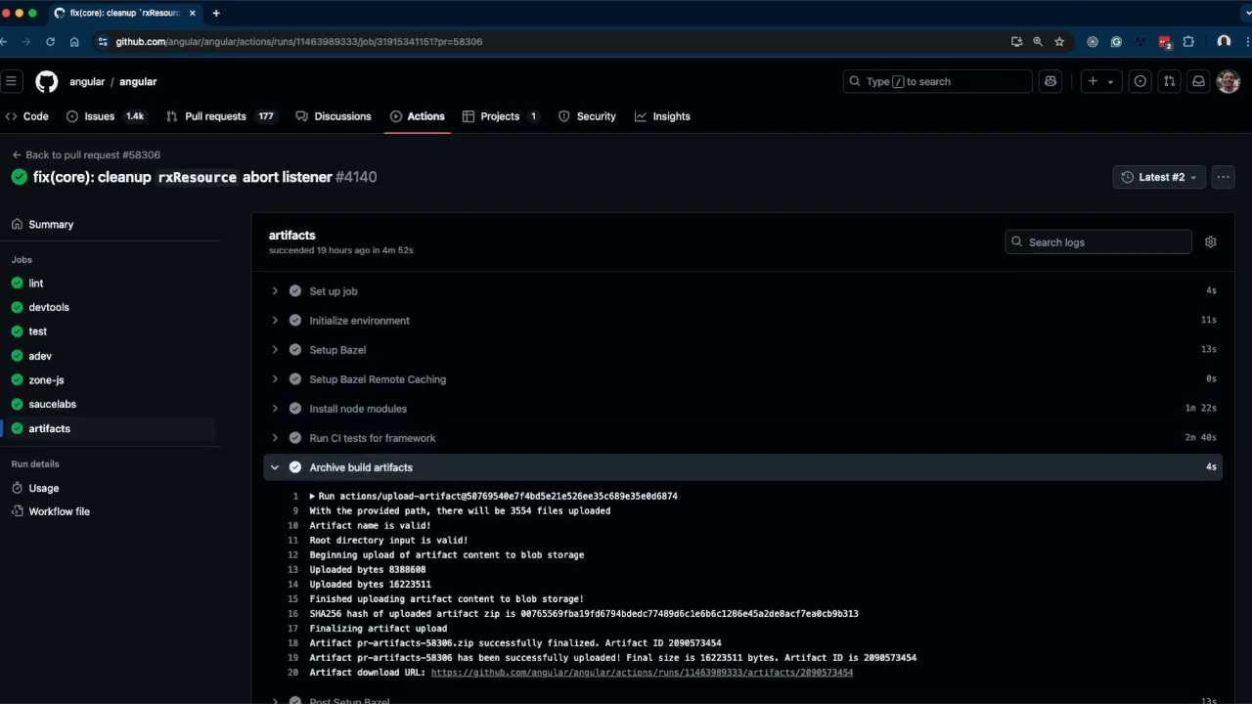
pyautogui.scroll(-3)
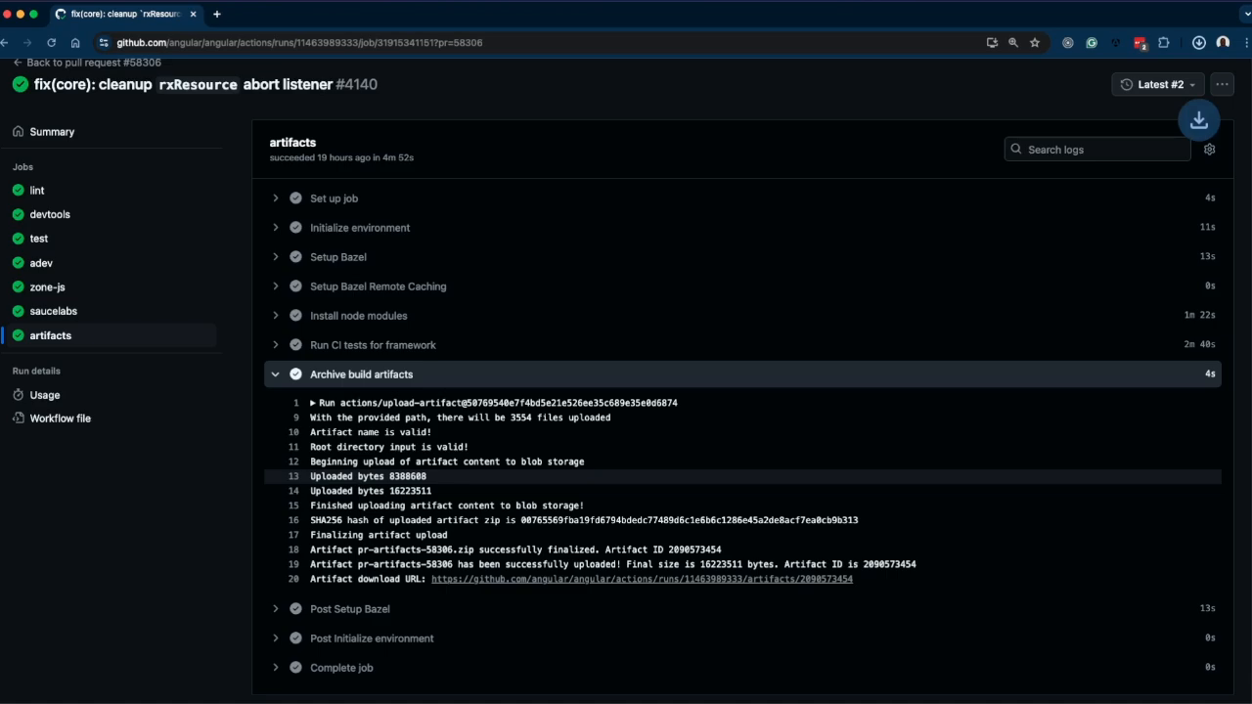
pyautogui.click(1202, 119)
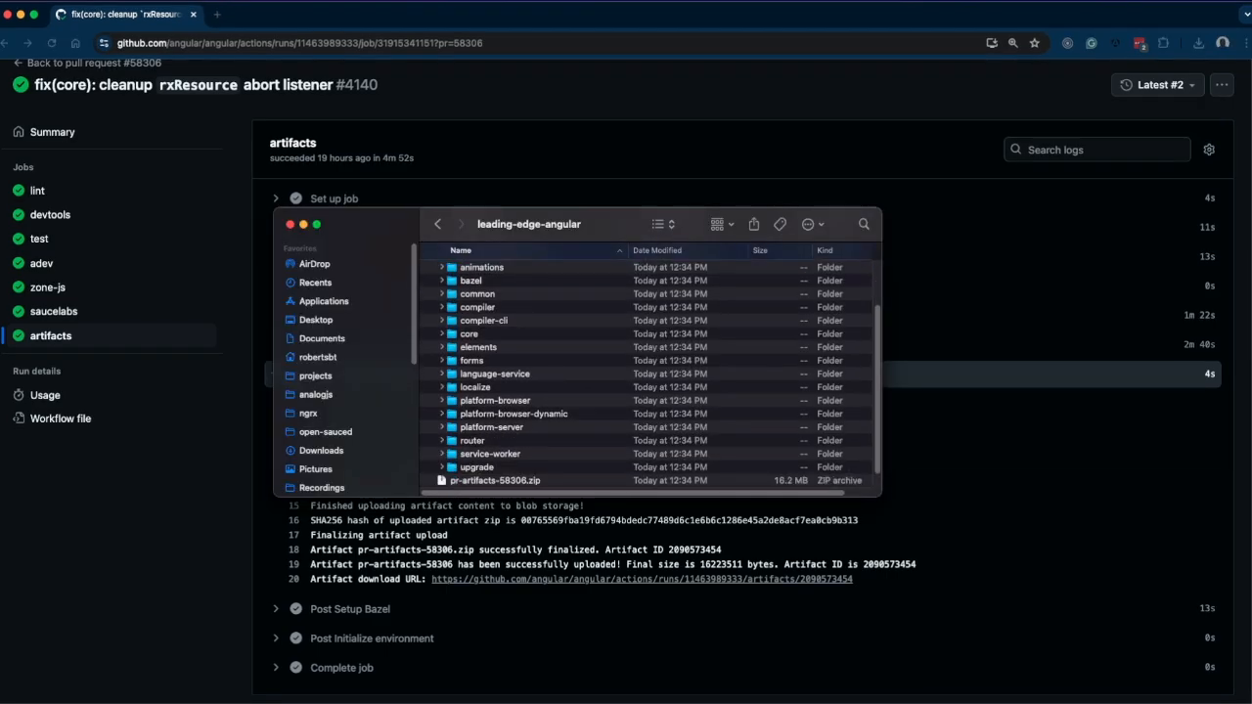